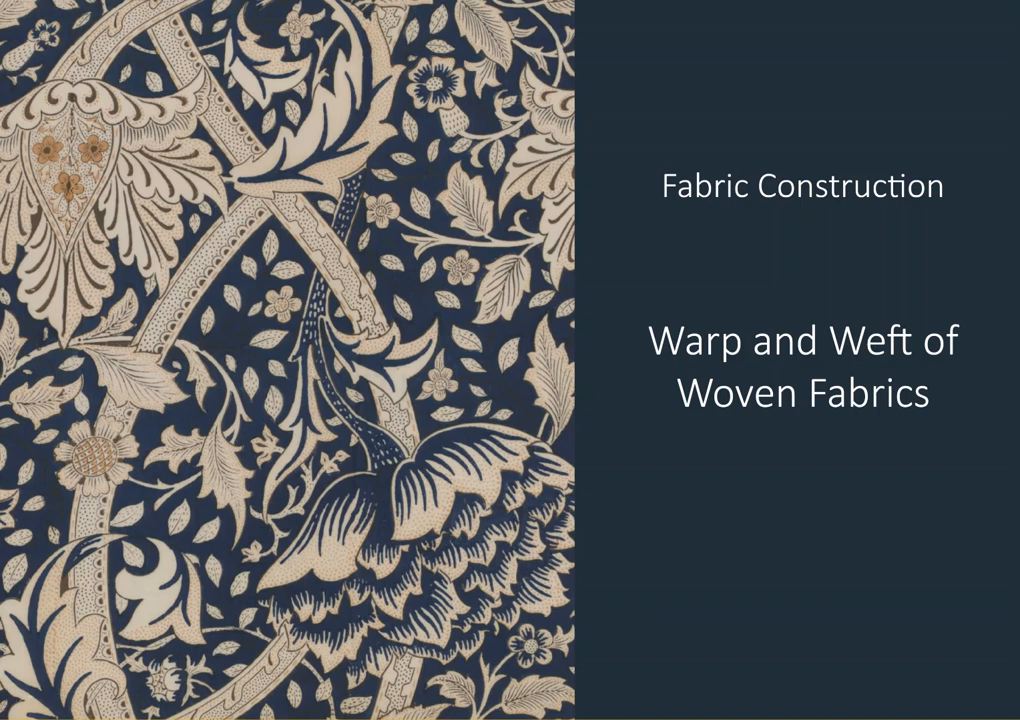
mouse_move(601, 625)
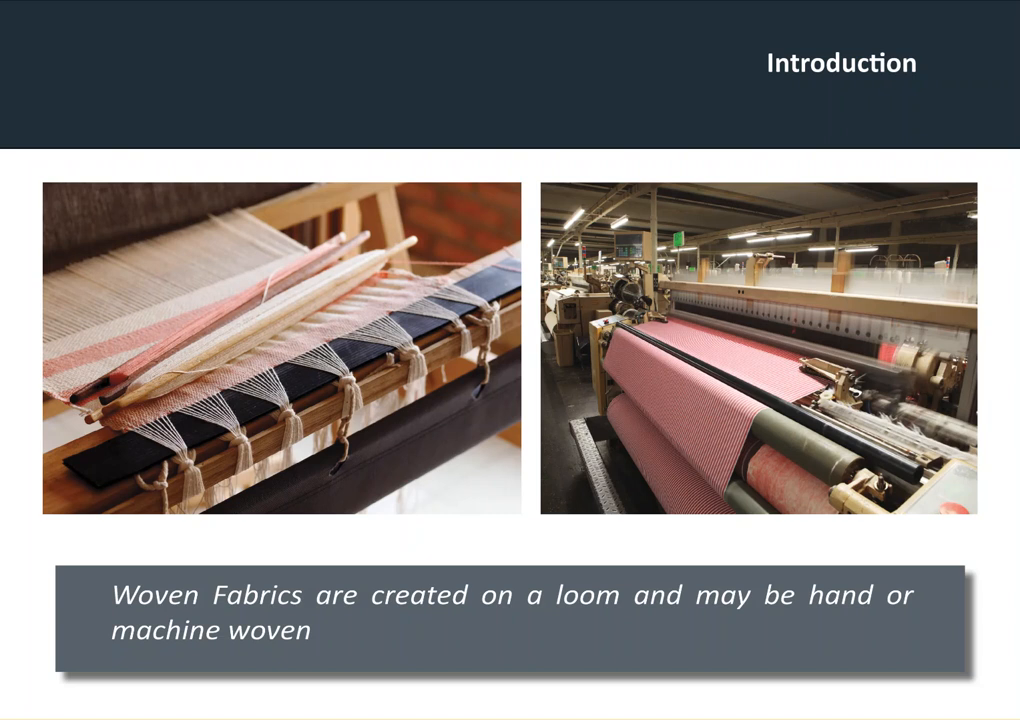
mouse_move(504, 683)
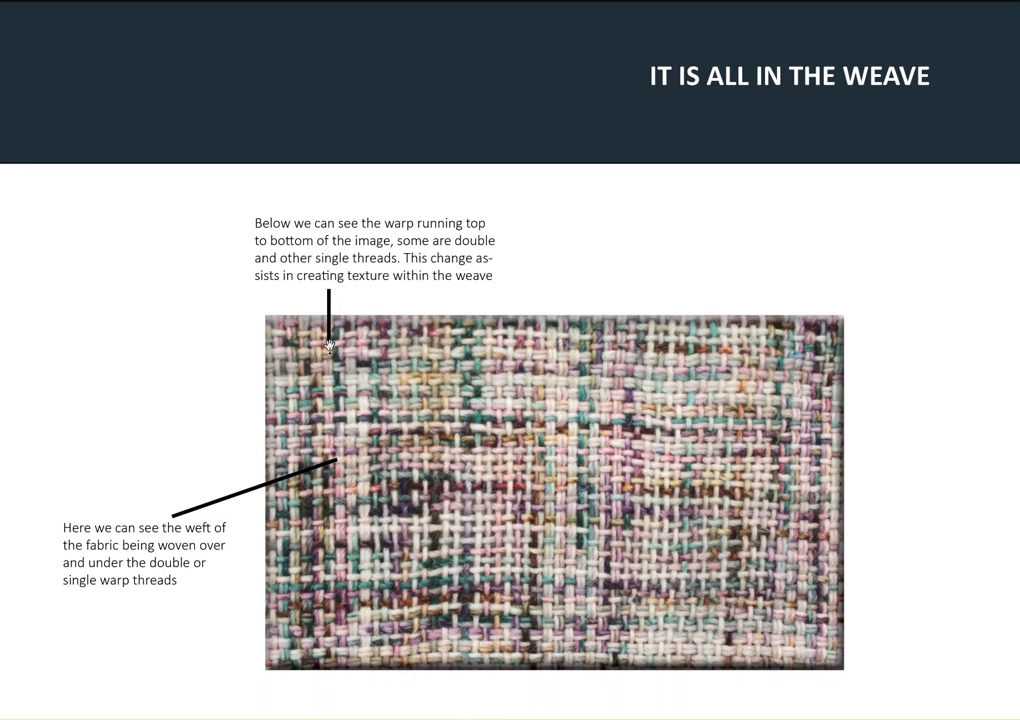
mouse_move(330, 405)
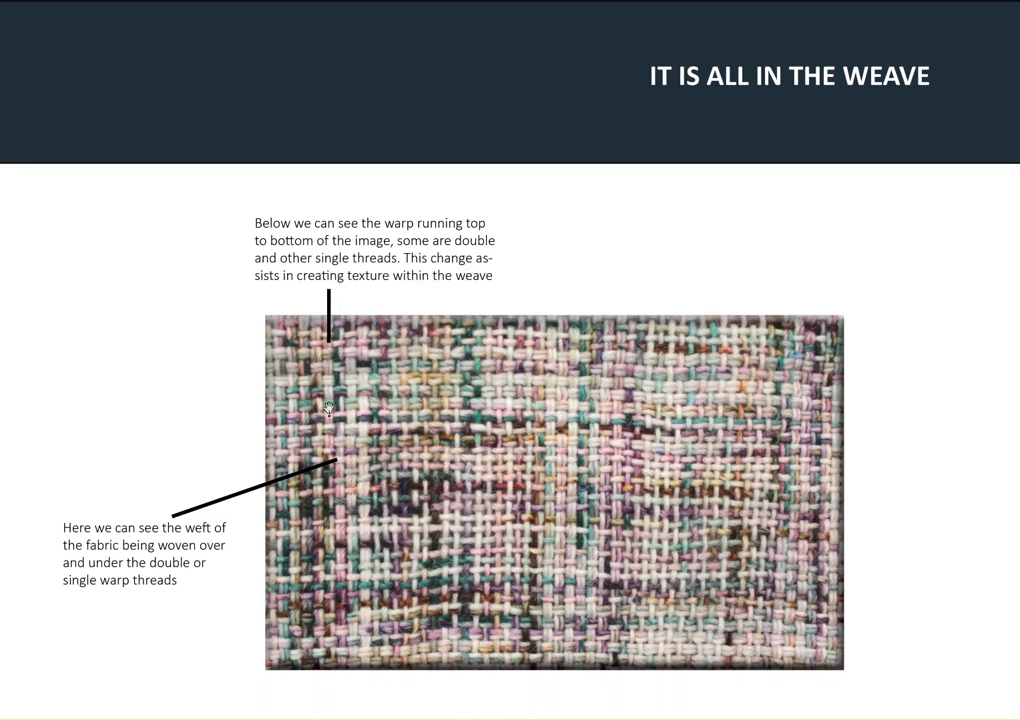
mouse_move(330, 540)
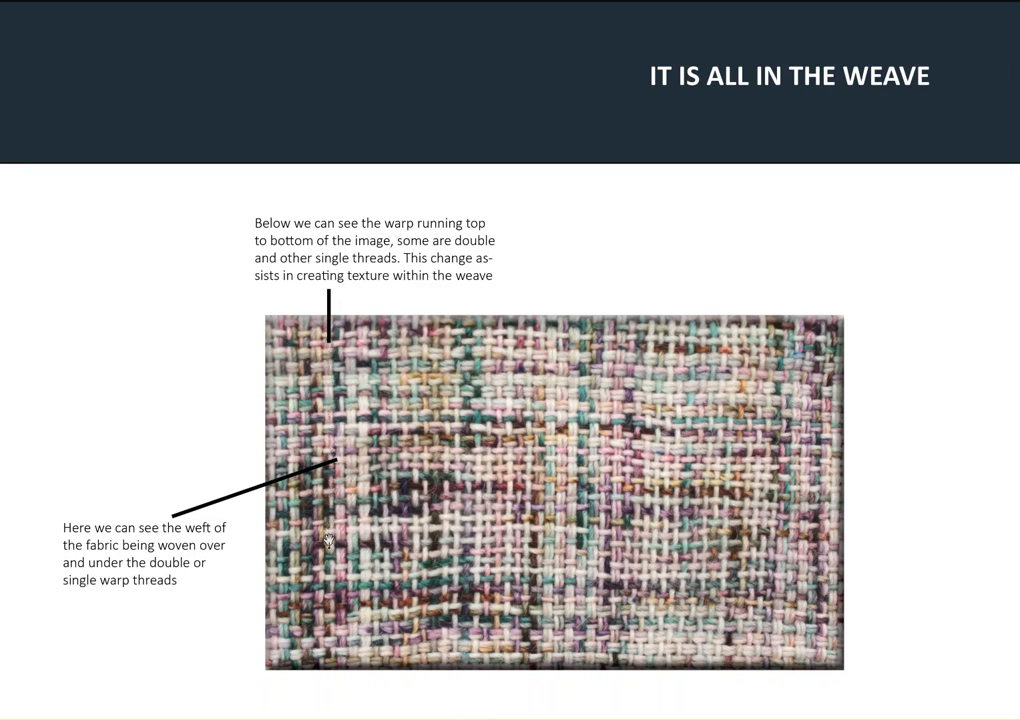
mouse_move(462, 367)
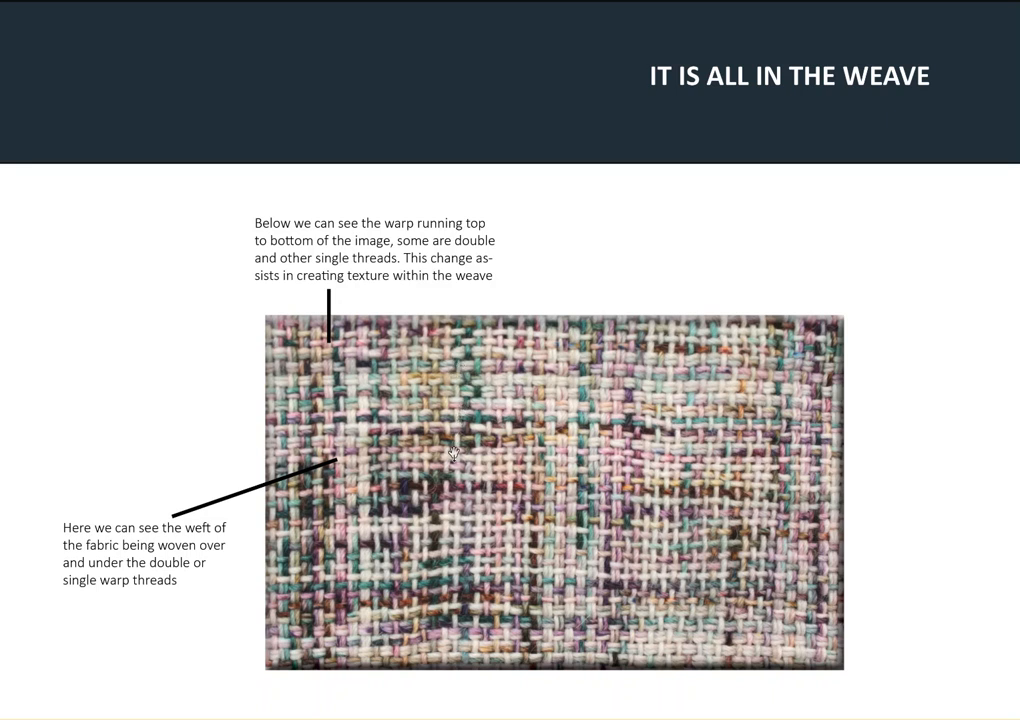
mouse_move(455, 540)
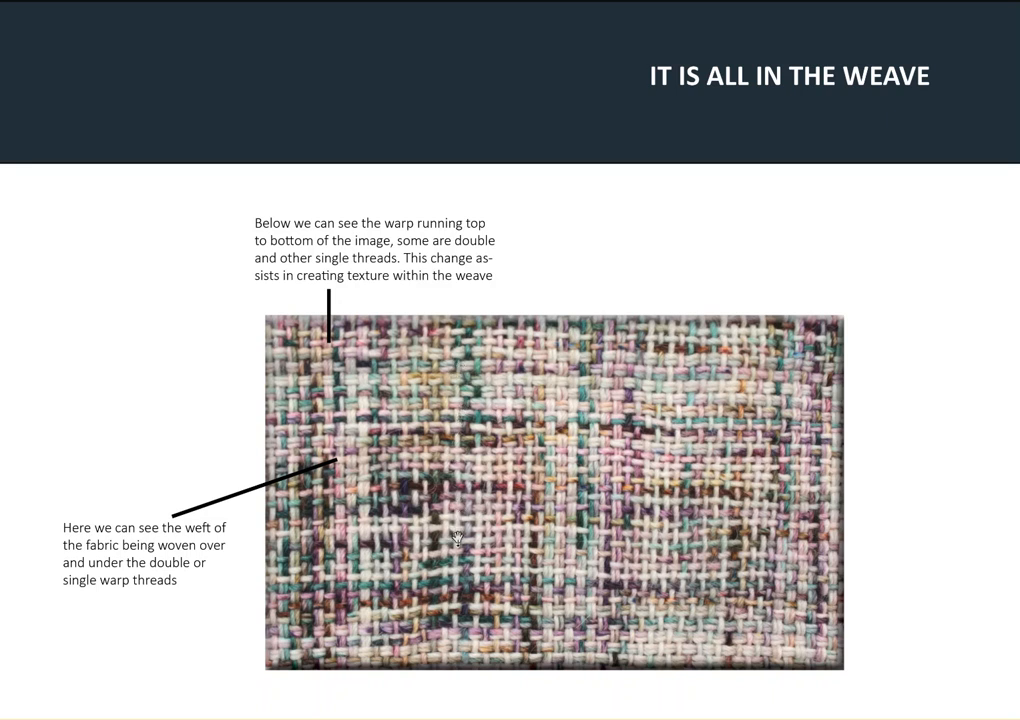
mouse_move(305, 344)
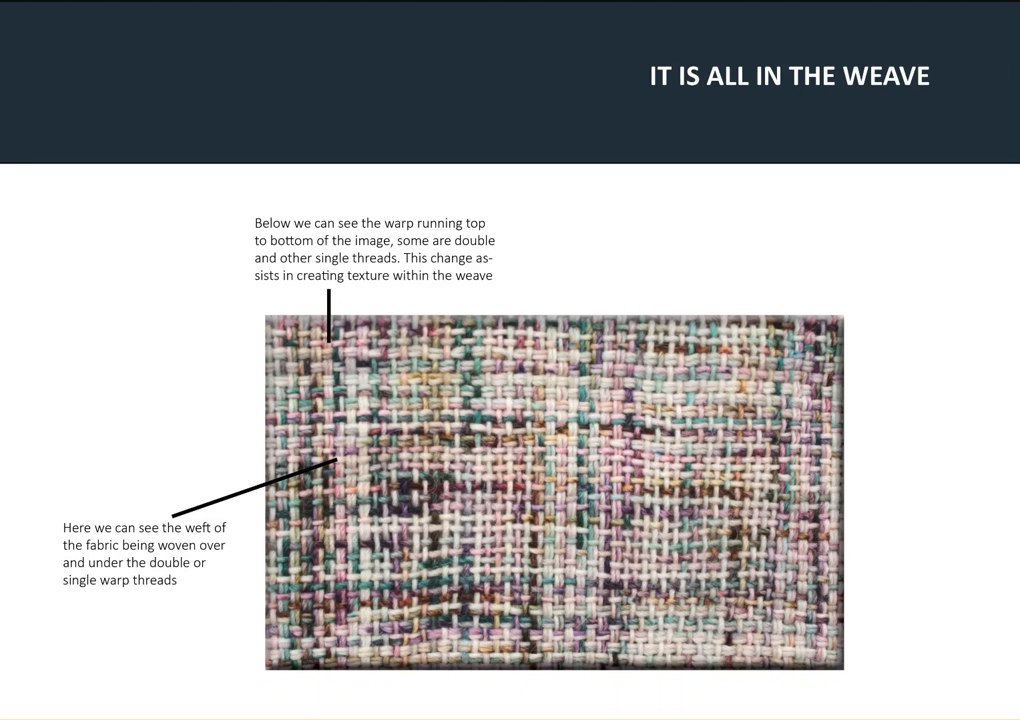
mouse_move(241, 449)
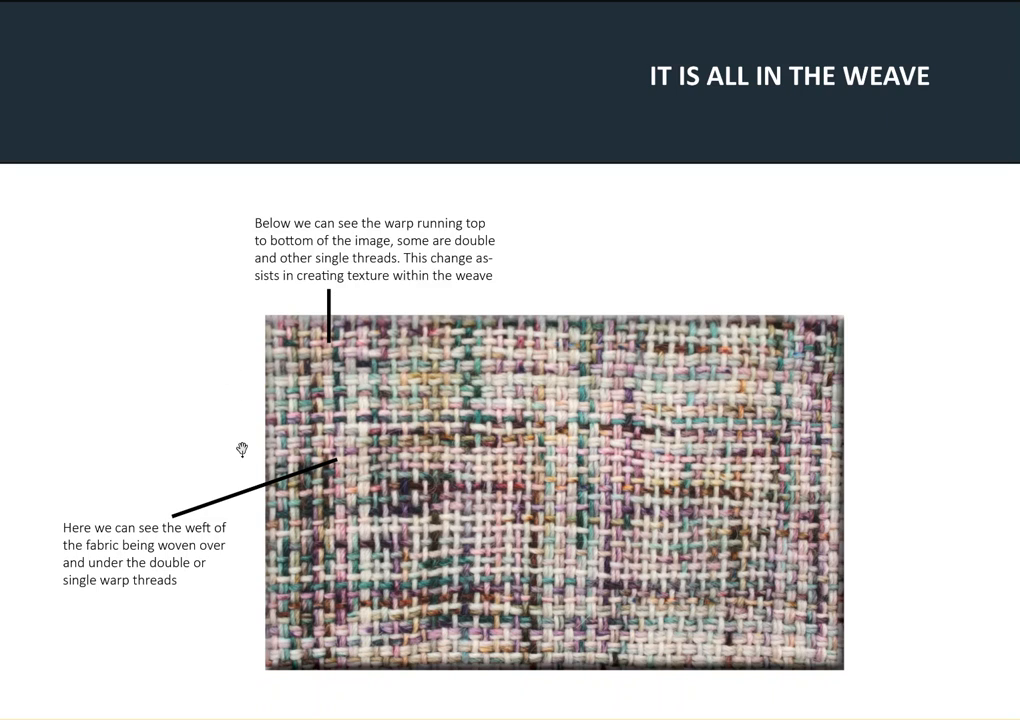
mouse_move(270, 467)
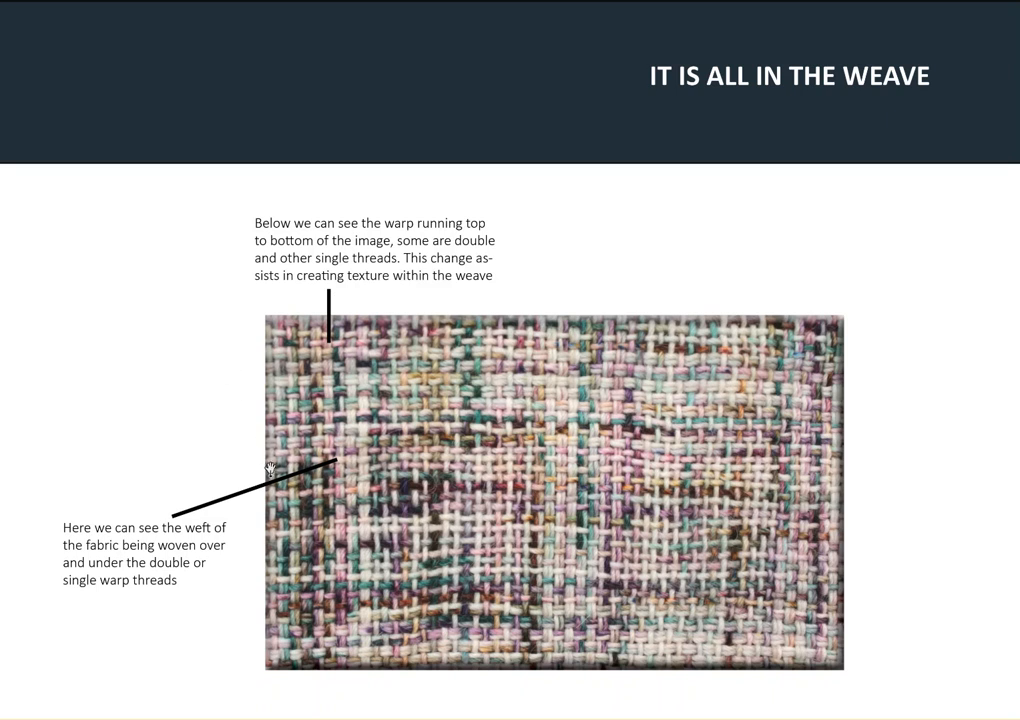
mouse_move(645, 470)
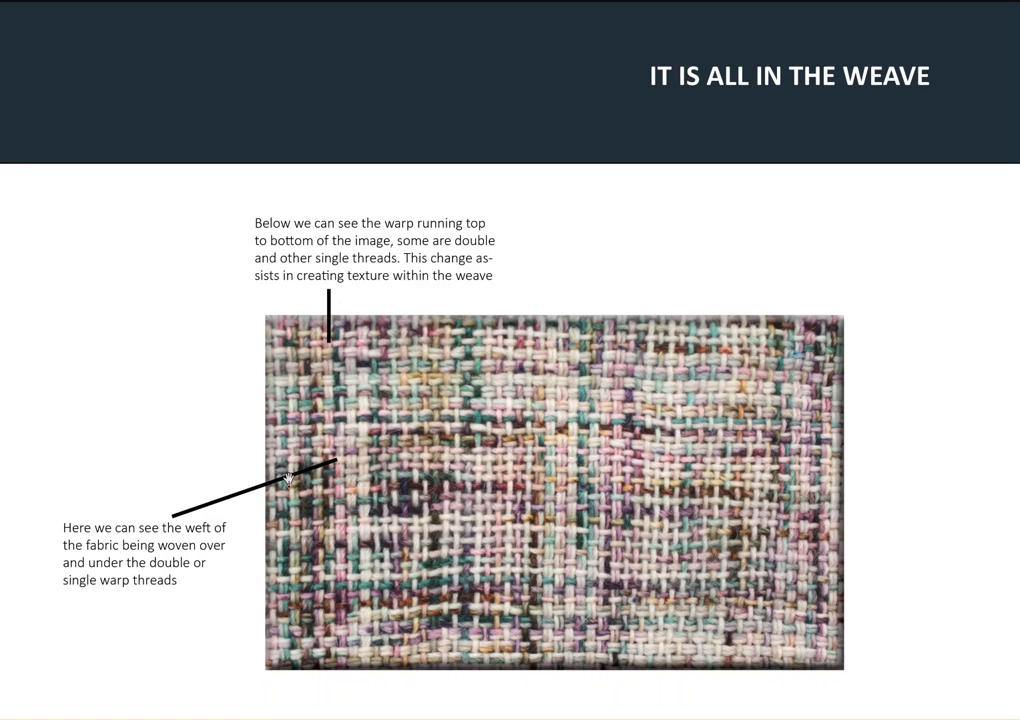
mouse_move(328, 528)
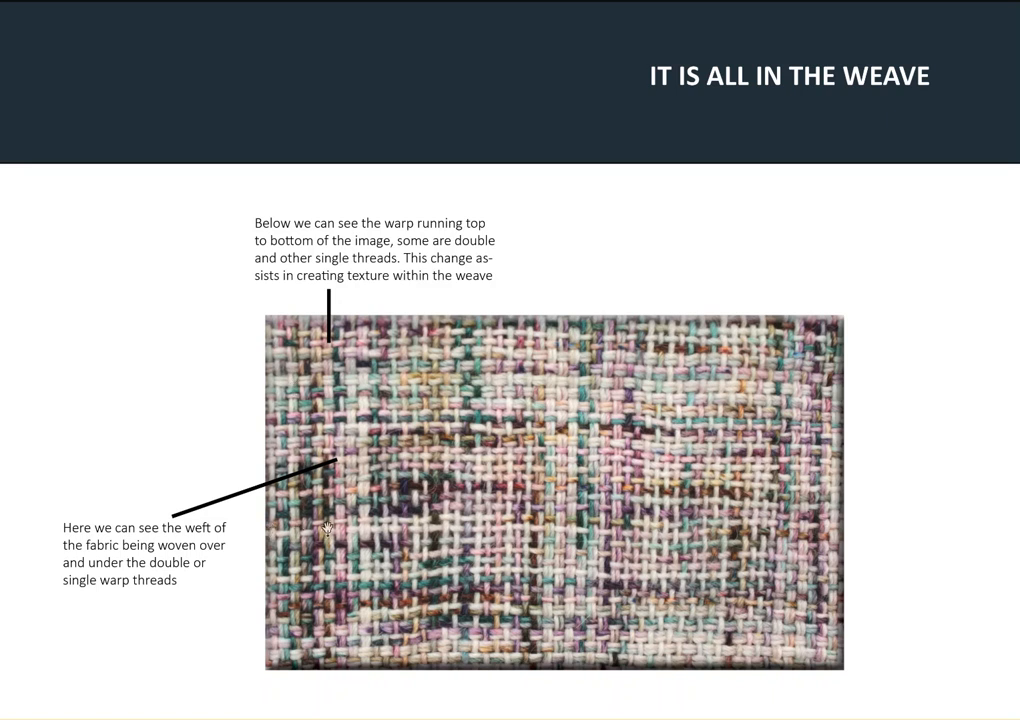
mouse_move(489, 528)
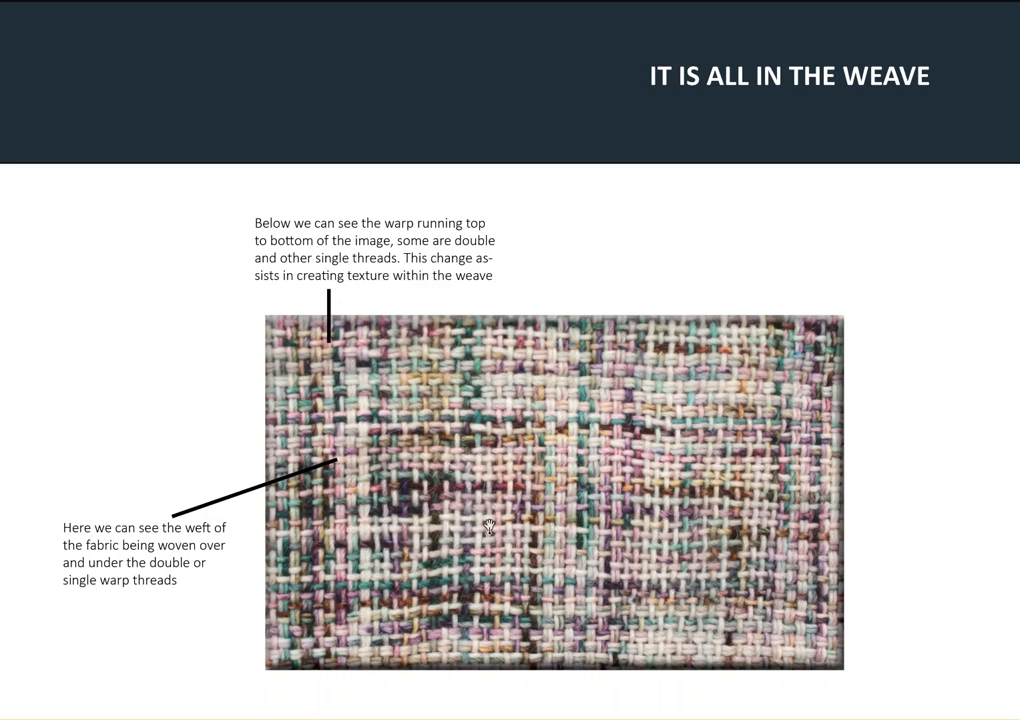
mouse_move(700, 535)
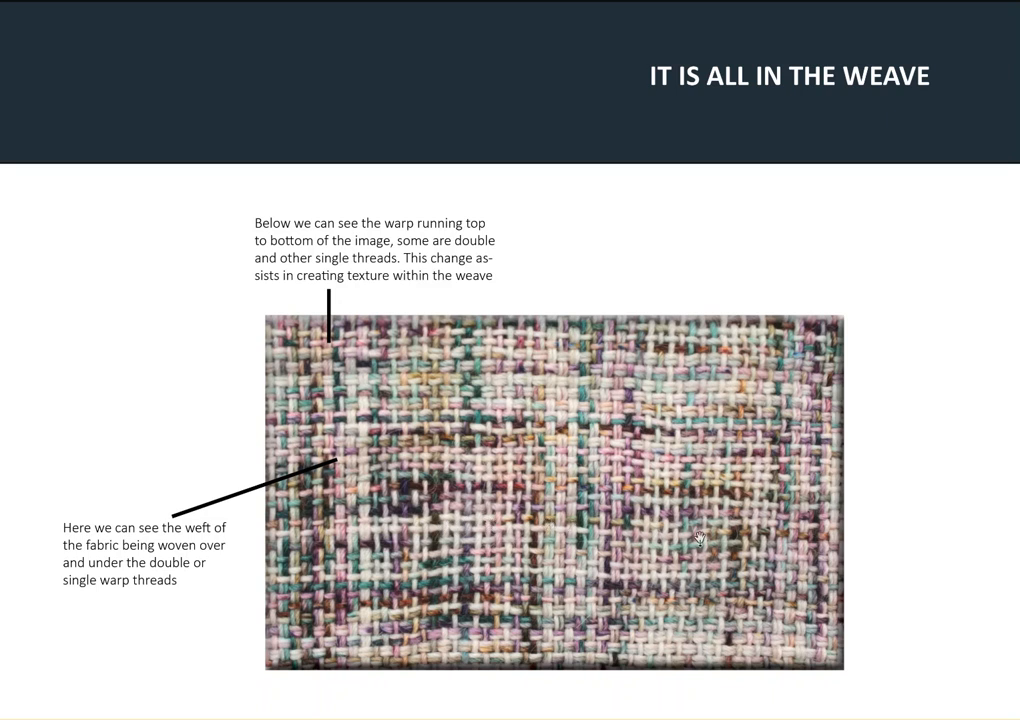
mouse_move(168, 386)
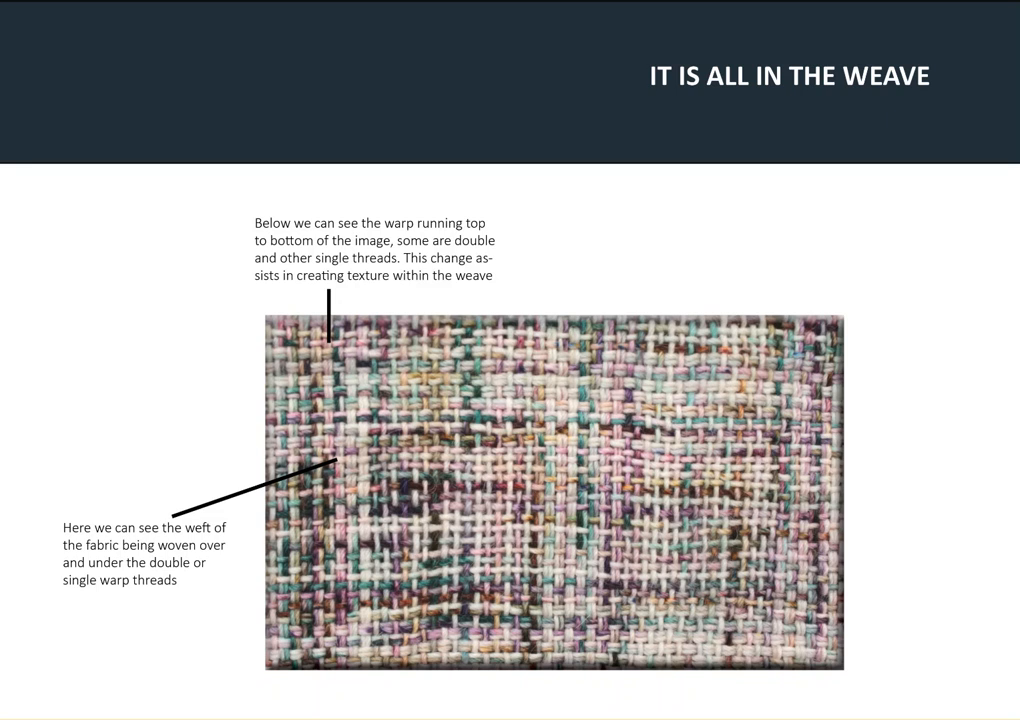
mouse_move(231, 440)
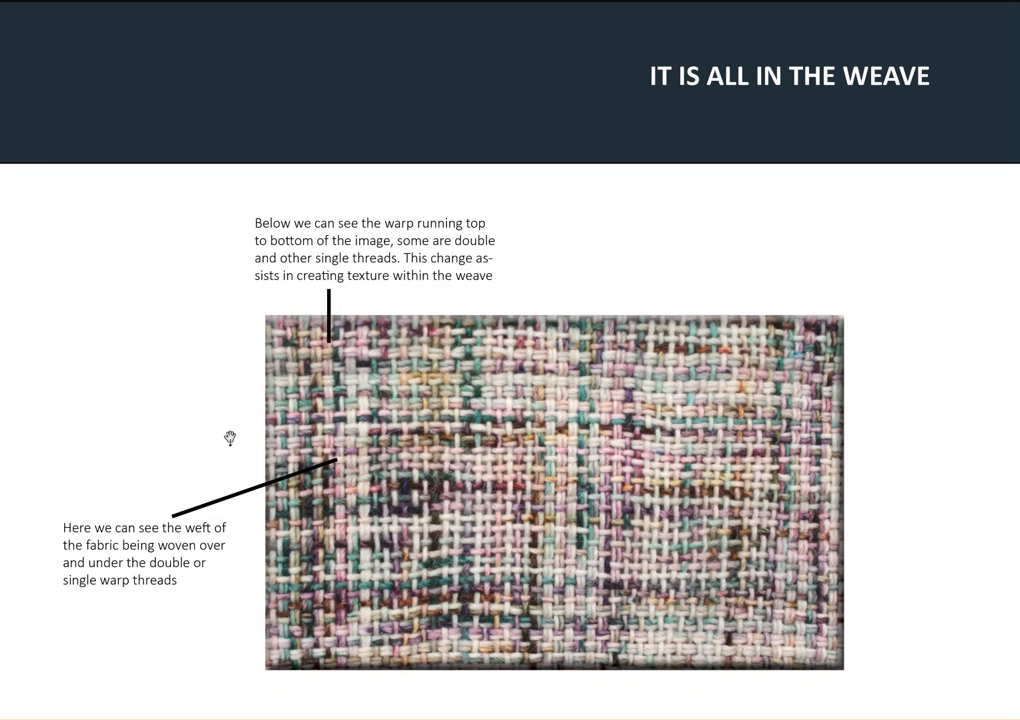
mouse_move(490, 635)
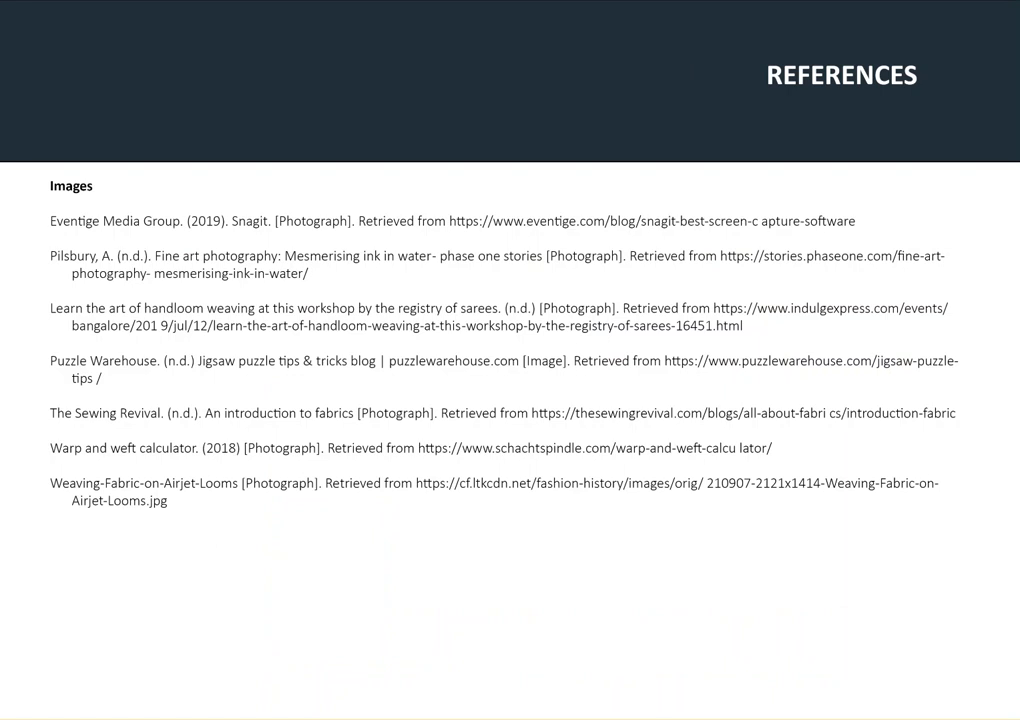
mouse_move(130, 634)
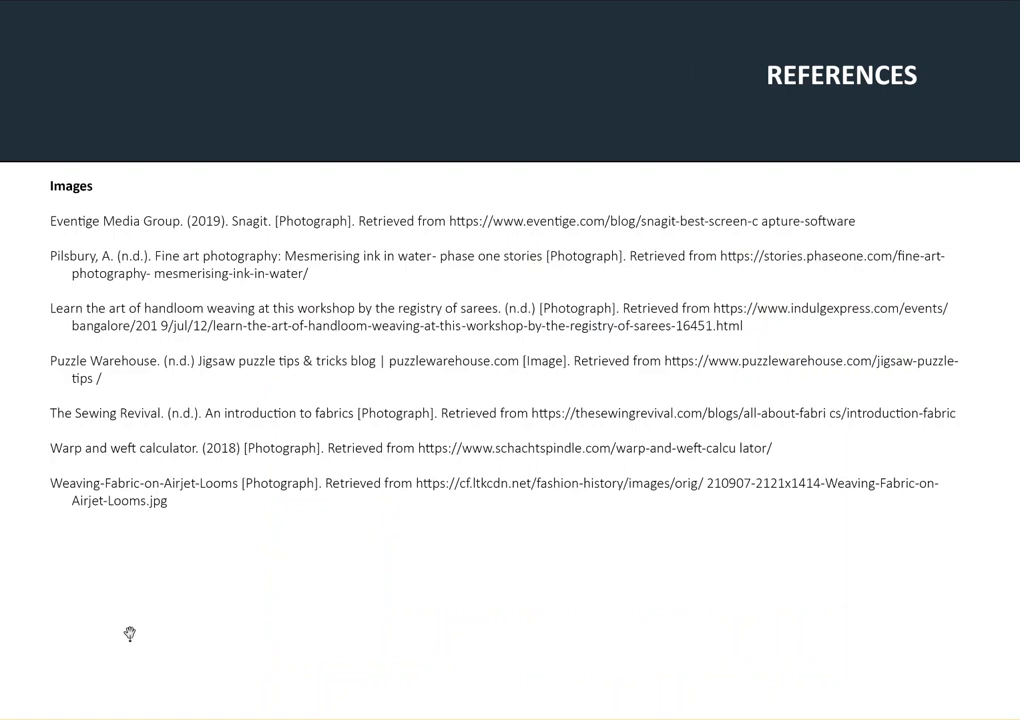
mouse_move(183, 595)
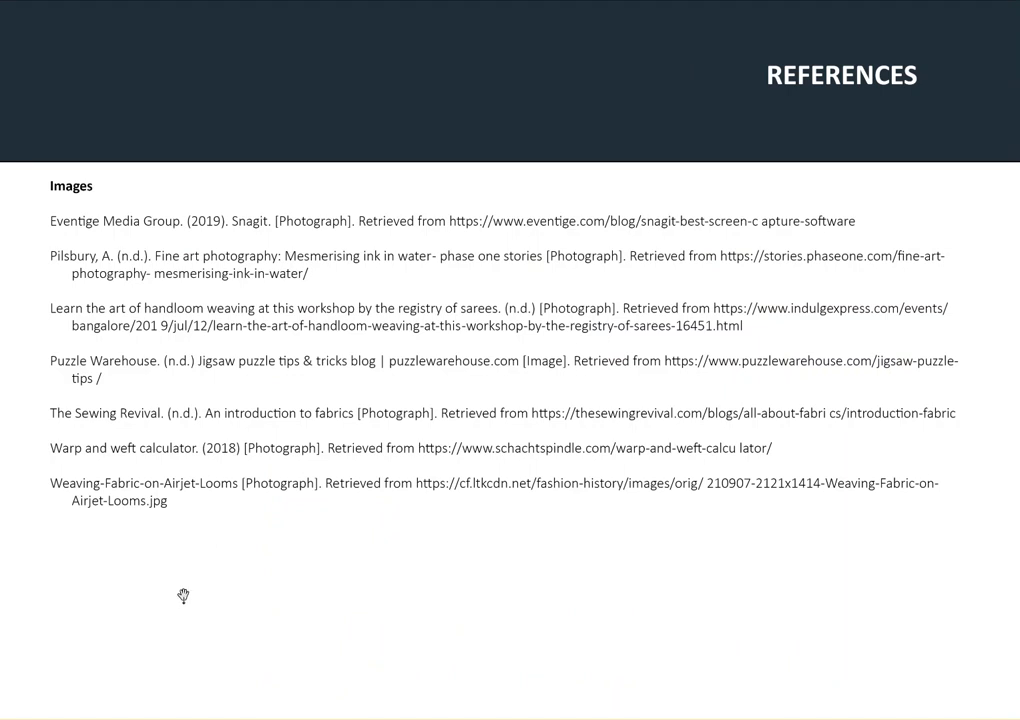